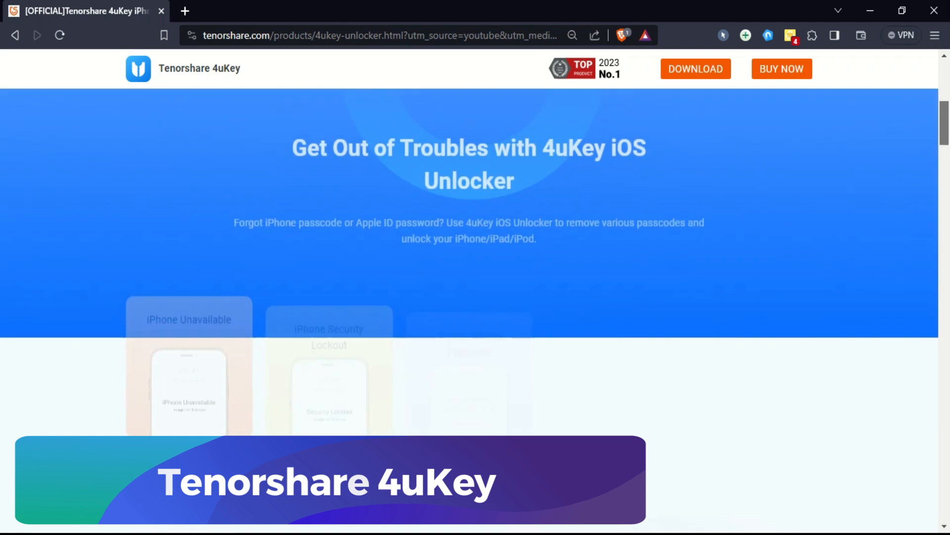
Start the Bypass MDM mode for the connected iPhone
scroll(down, 3)
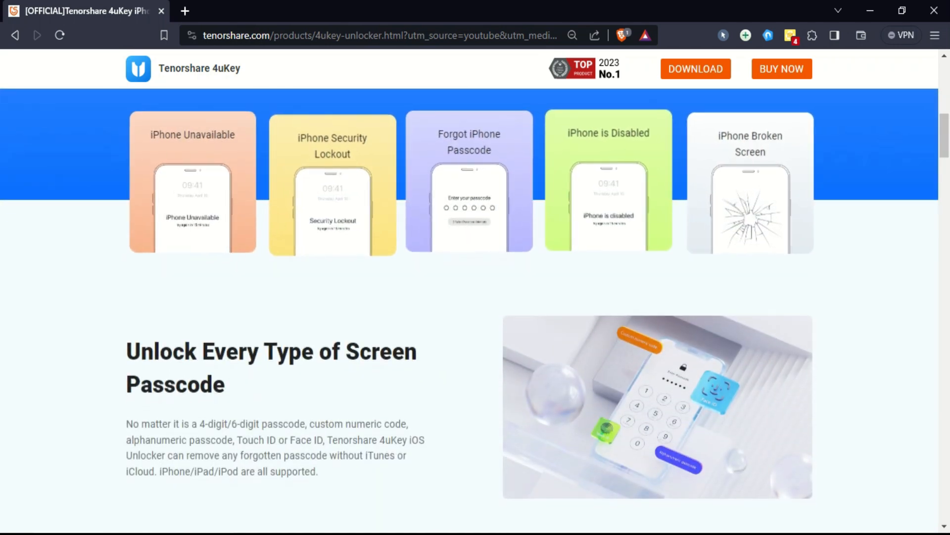
scroll(down, 3)
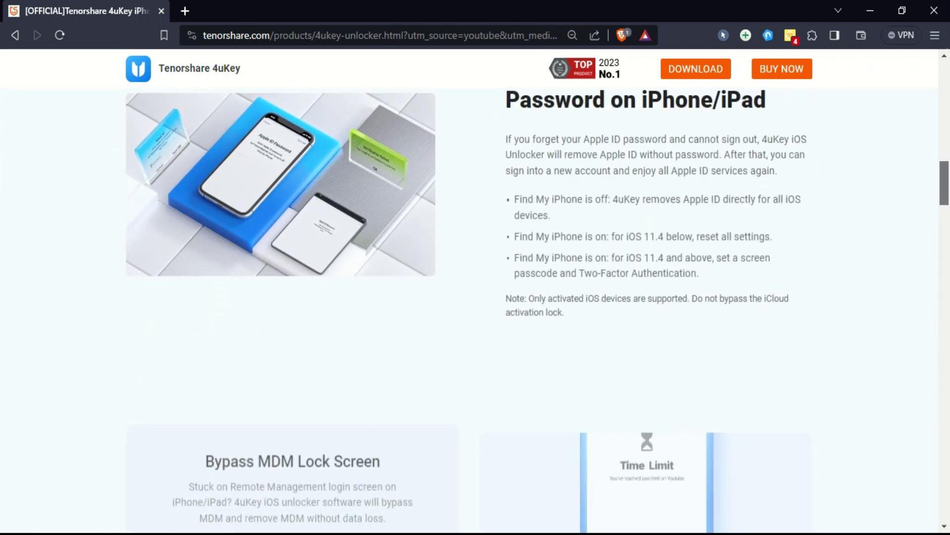
scroll(down, 3)
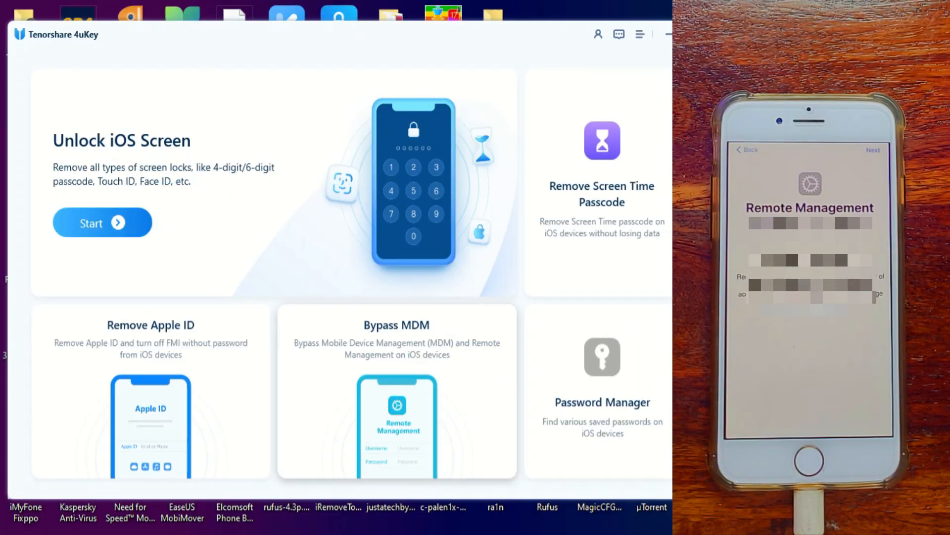
click(396, 391)
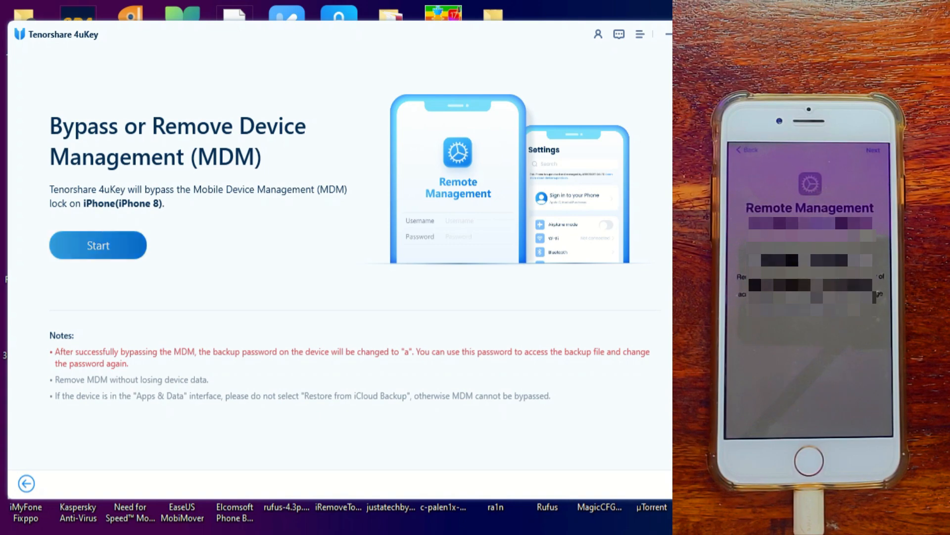
click(98, 244)
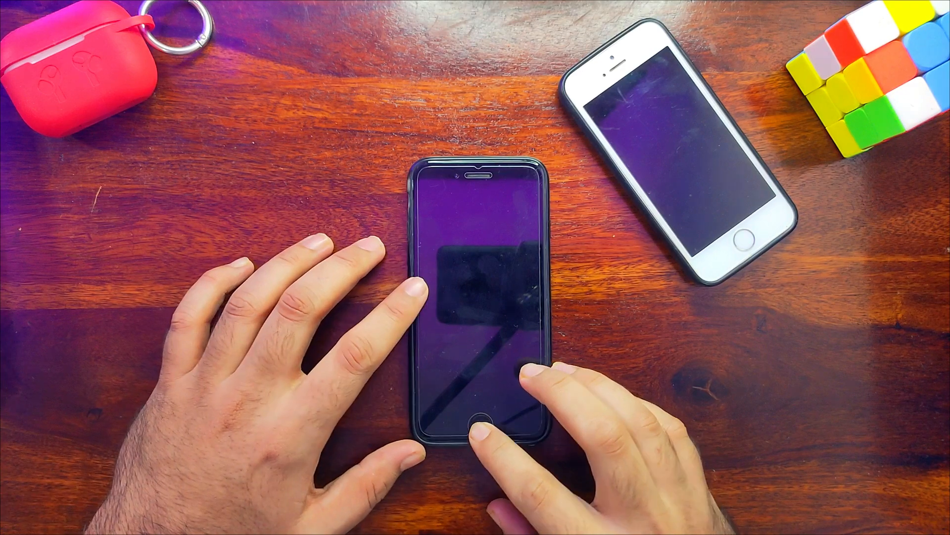
Wake the iPhone with Home and unlock it from the lock screen
click(479, 420)
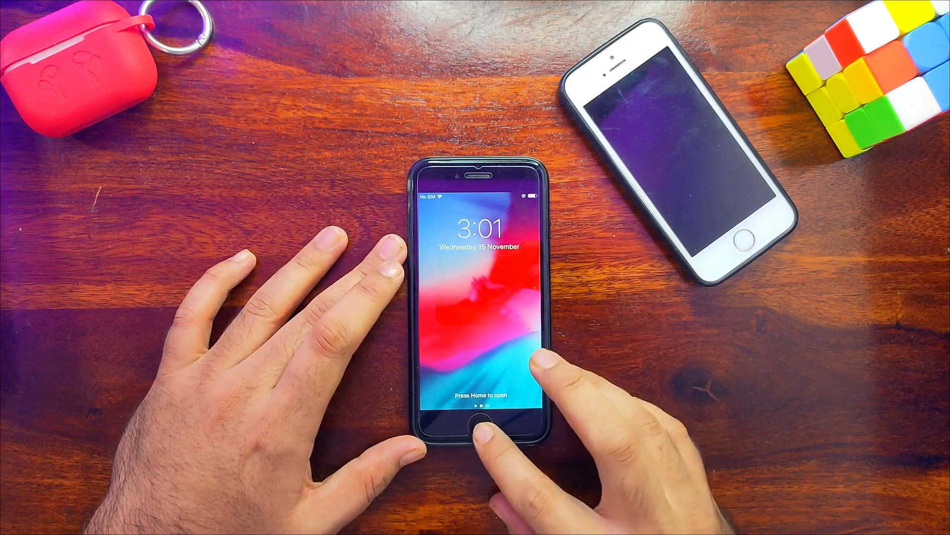
click(479, 420)
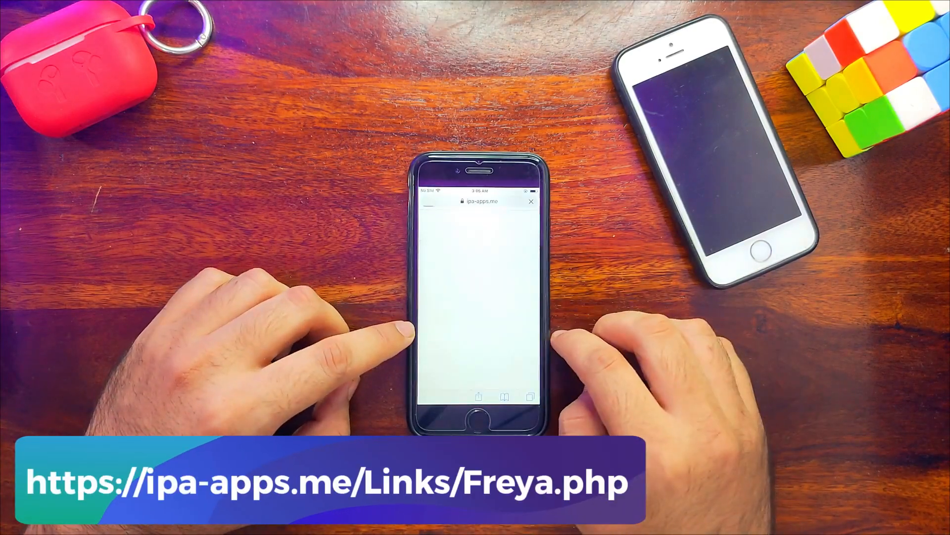
click(480, 201)
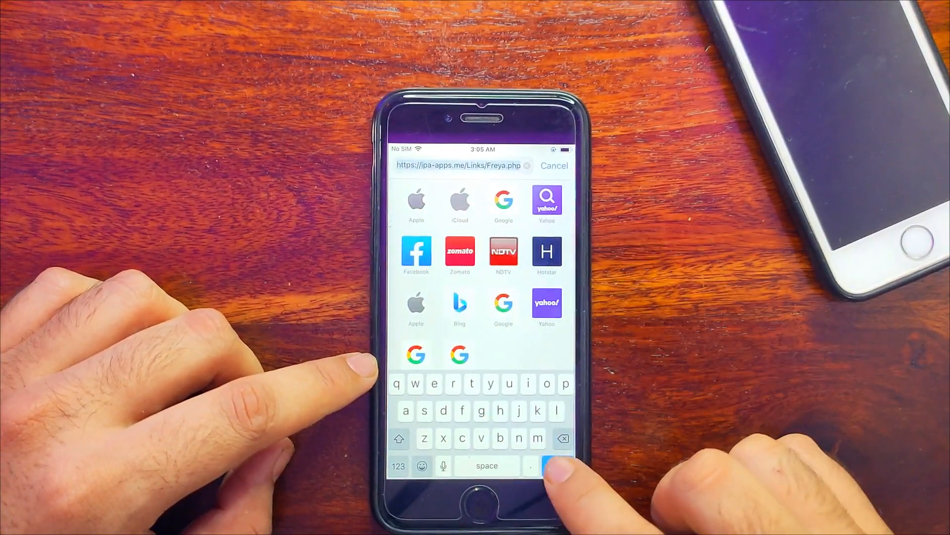
click(551, 466)
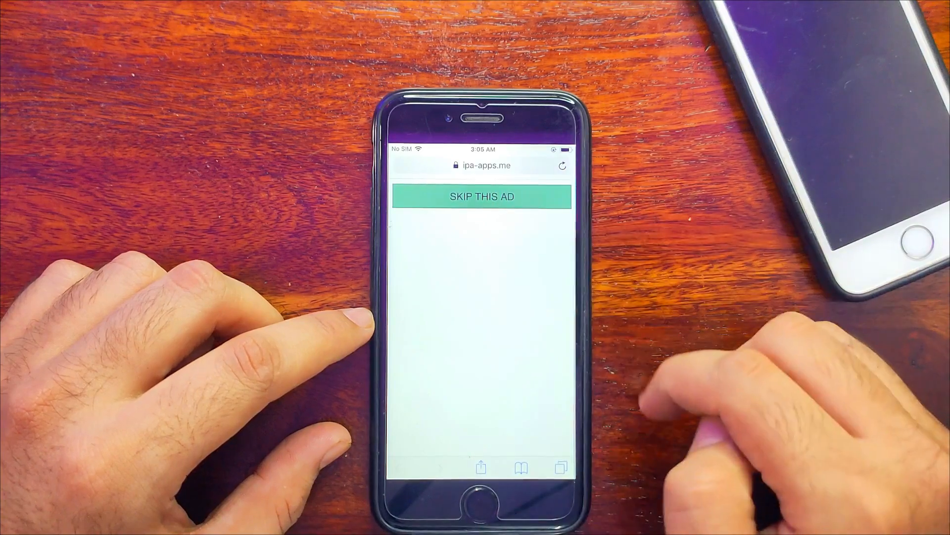
click(559, 466)
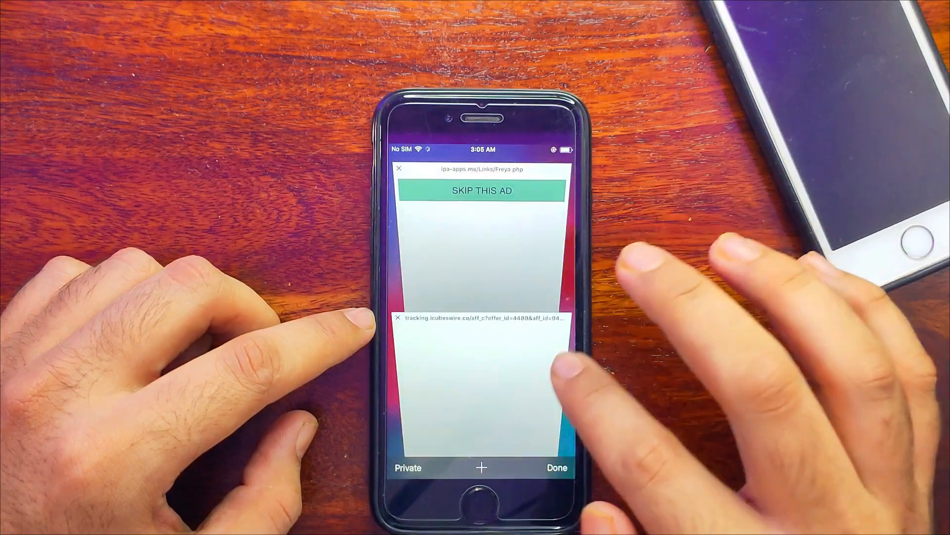
click(556, 467)
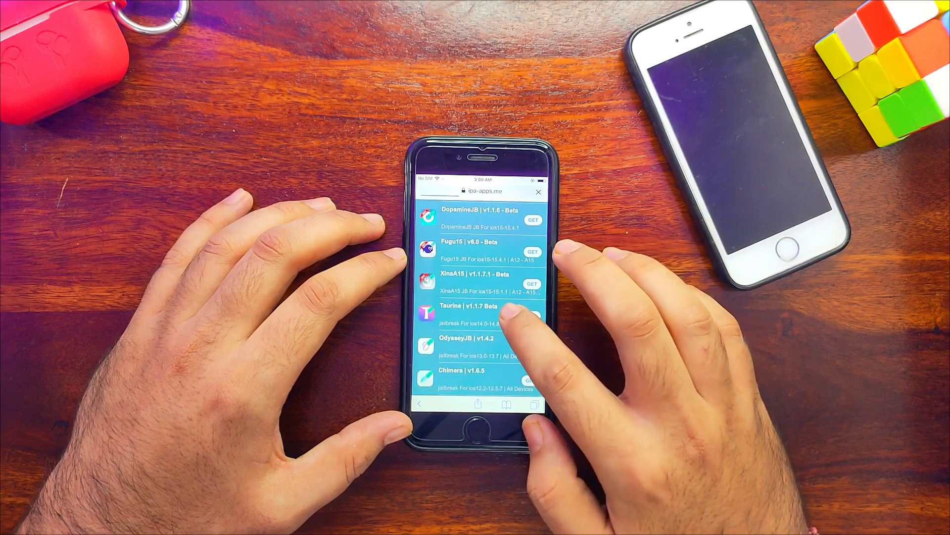
Find Freya v1.3.7 in the list and install it with GET
scroll(down, 3)
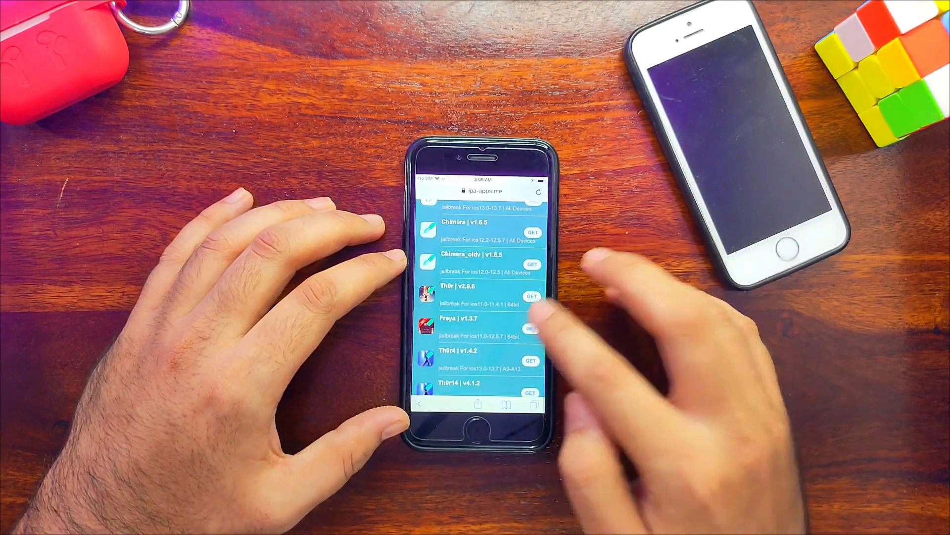
click(531, 328)
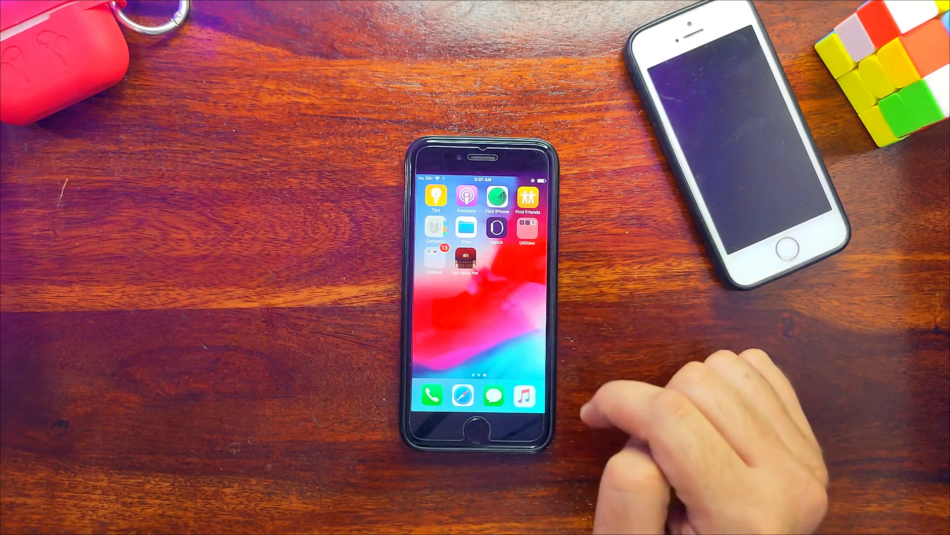
Dismiss the Untrusted Developer alert and trust the Shanghai Construction developer in Device Management
click(468, 260)
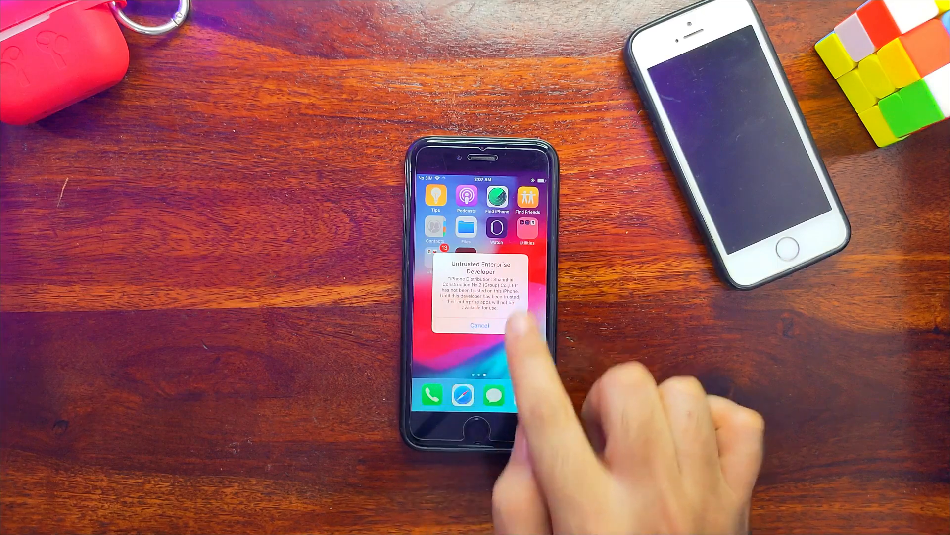
click(479, 326)
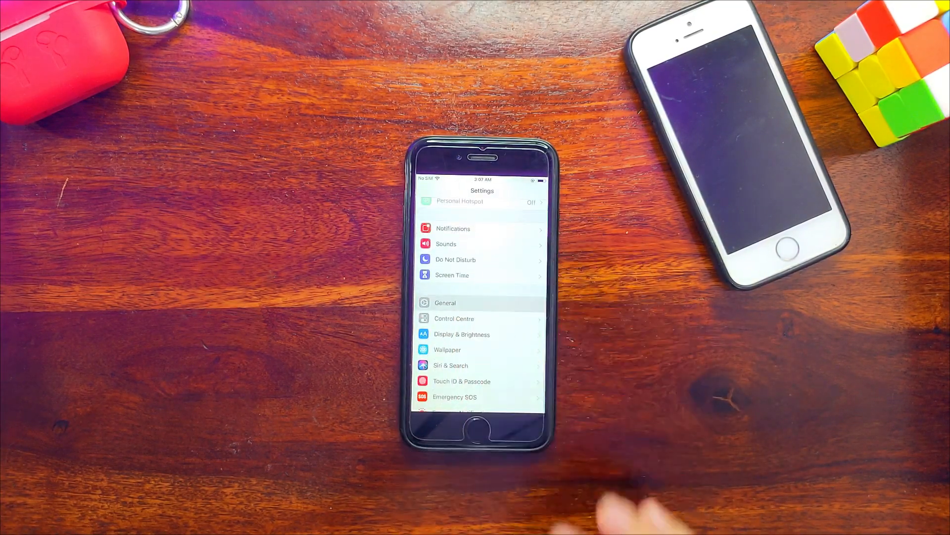
click(445, 303)
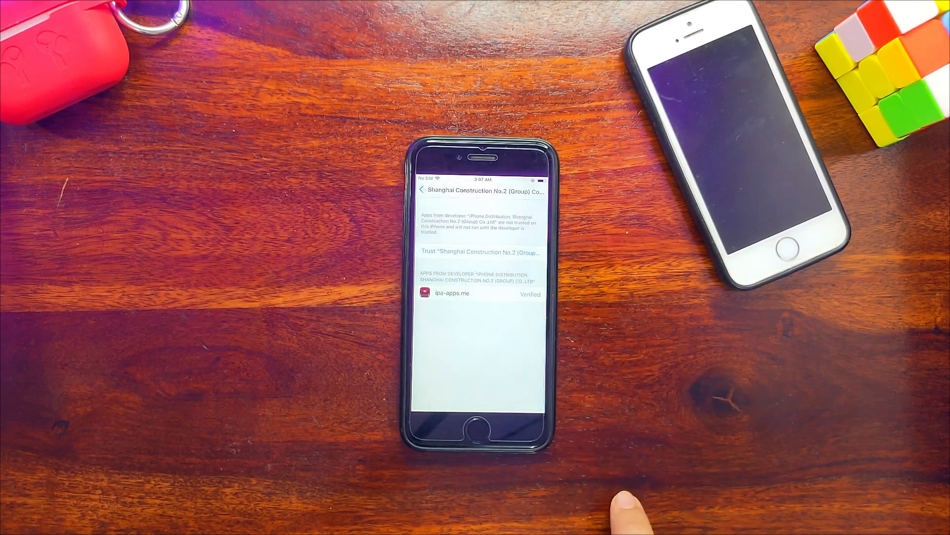
click(481, 427)
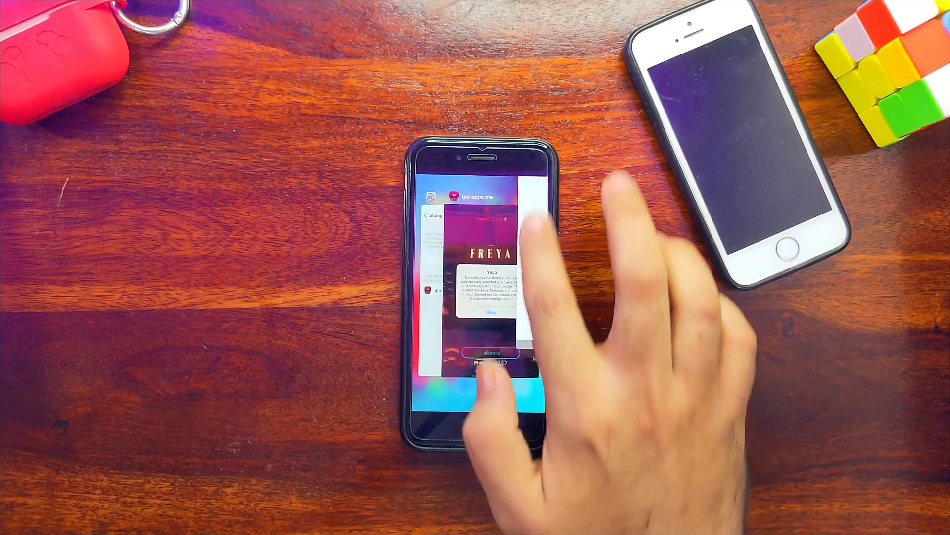
Switch to Freya and run Jailbreak until it reports Cydia installed
click(491, 312)
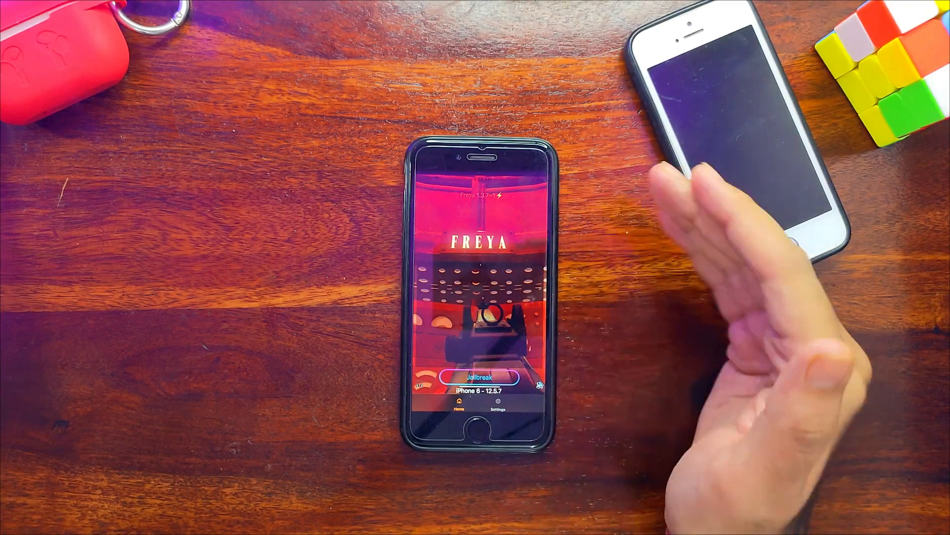
click(478, 376)
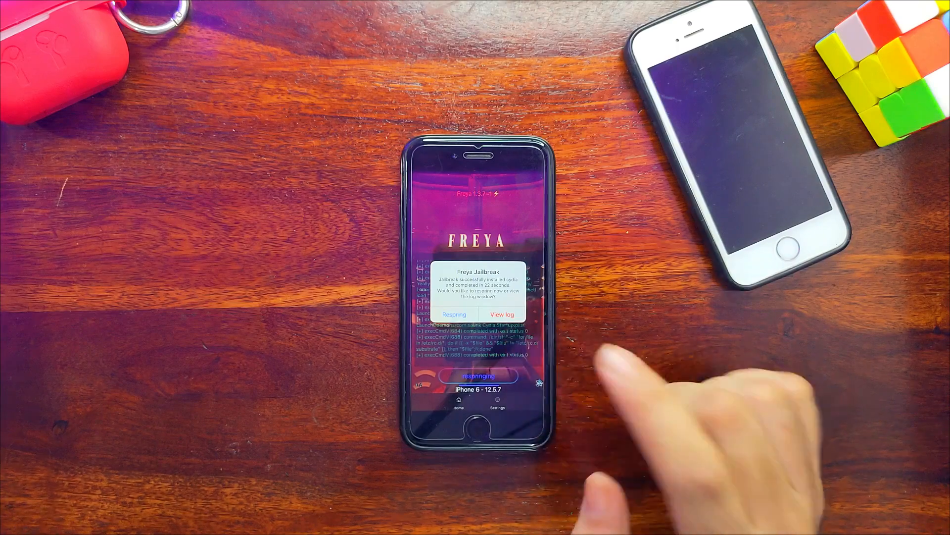
Respring from Freya's success alert and unlock the phone afterwards
click(454, 314)
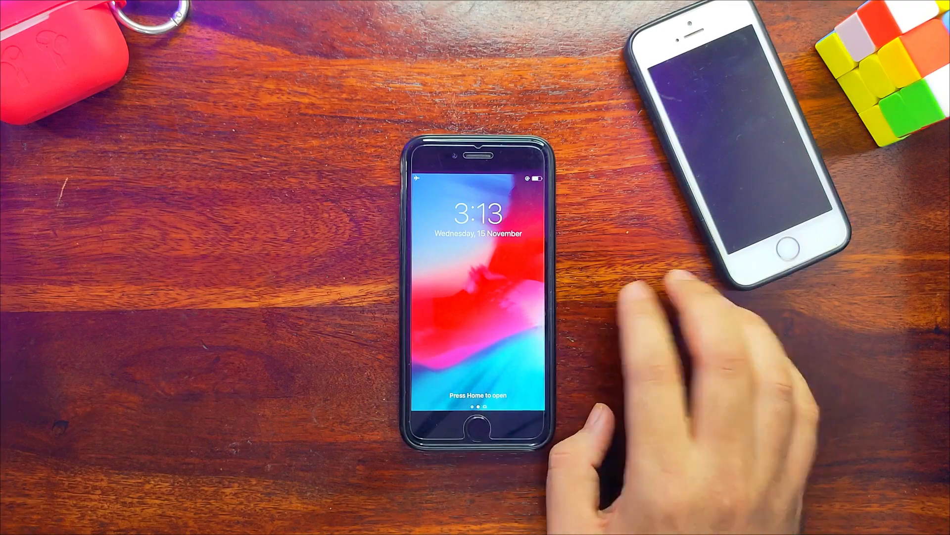
click(477, 428)
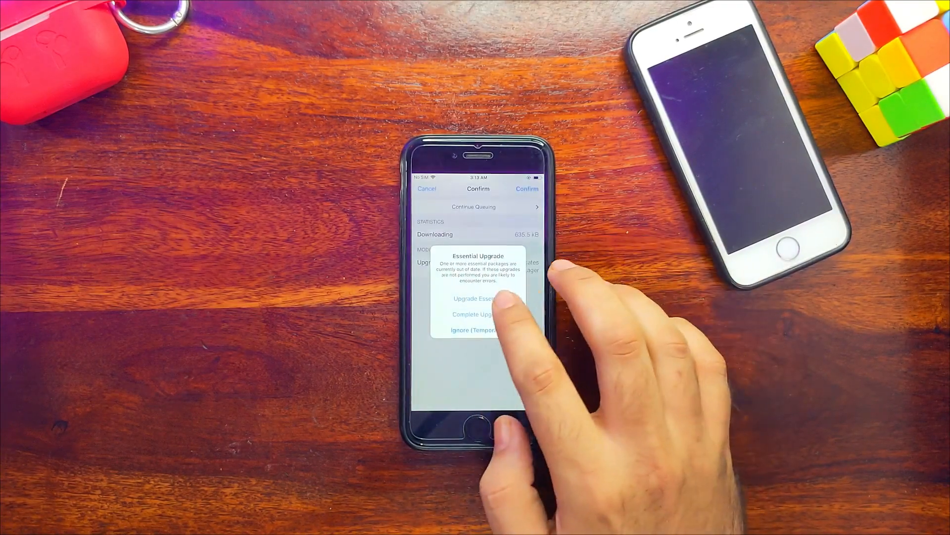
Answer Cydia's Essential Upgrade alert on first launch
click(474, 298)
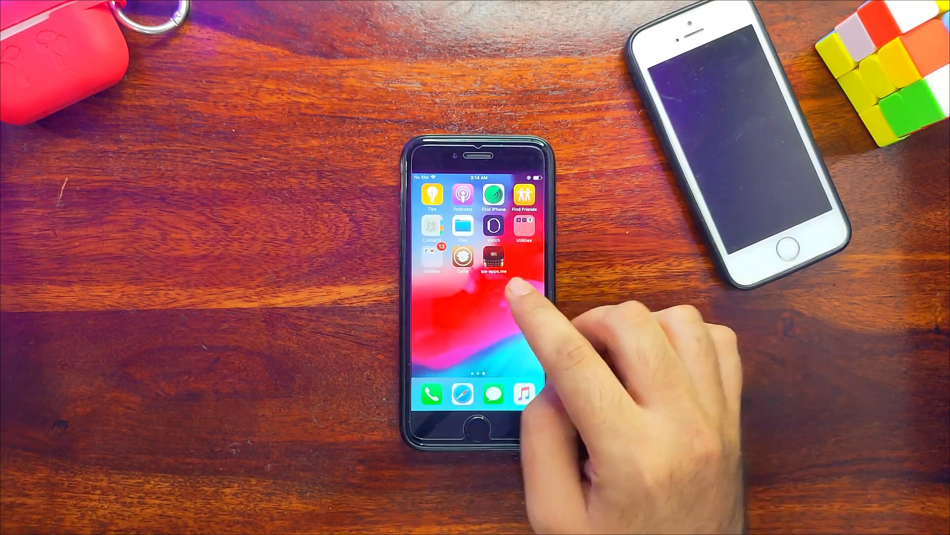
click(493, 261)
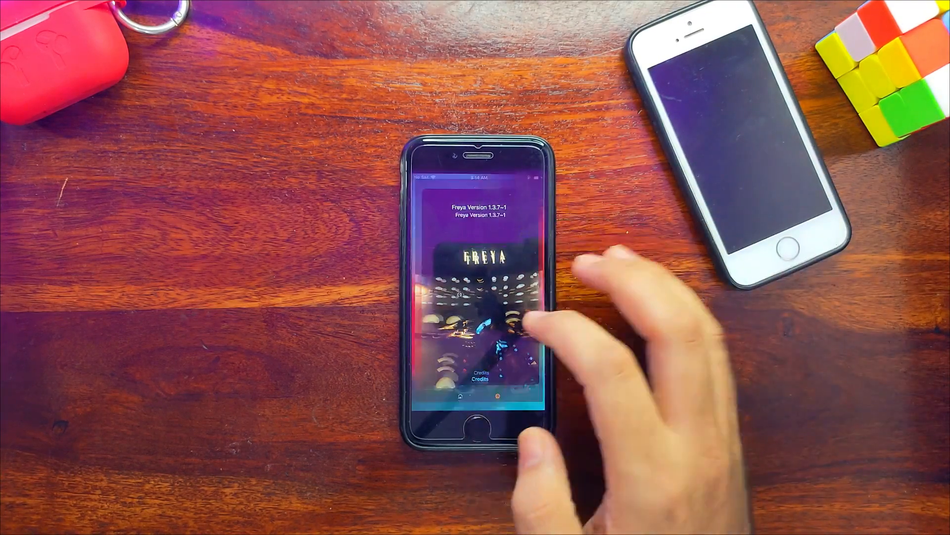
click(477, 426)
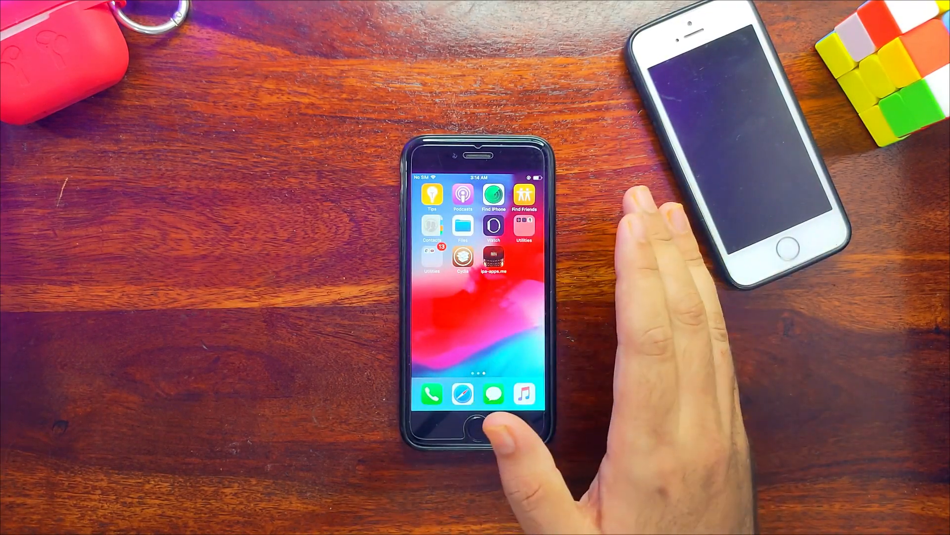